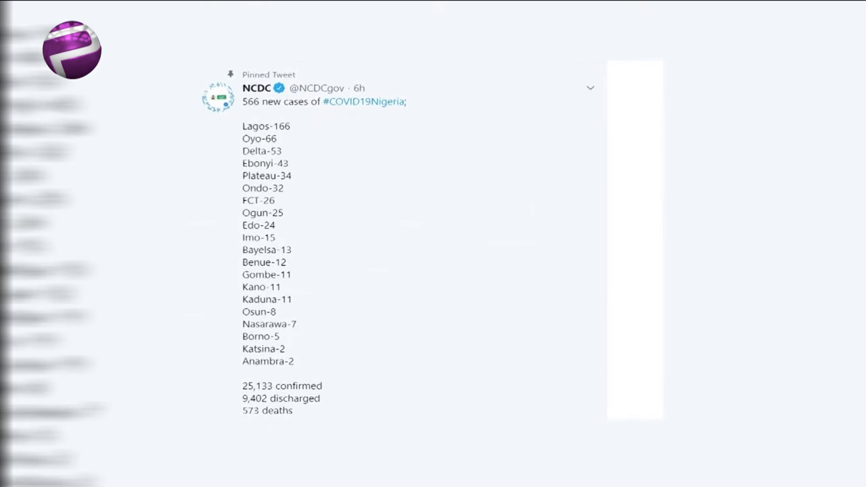
scroll("down", 3)
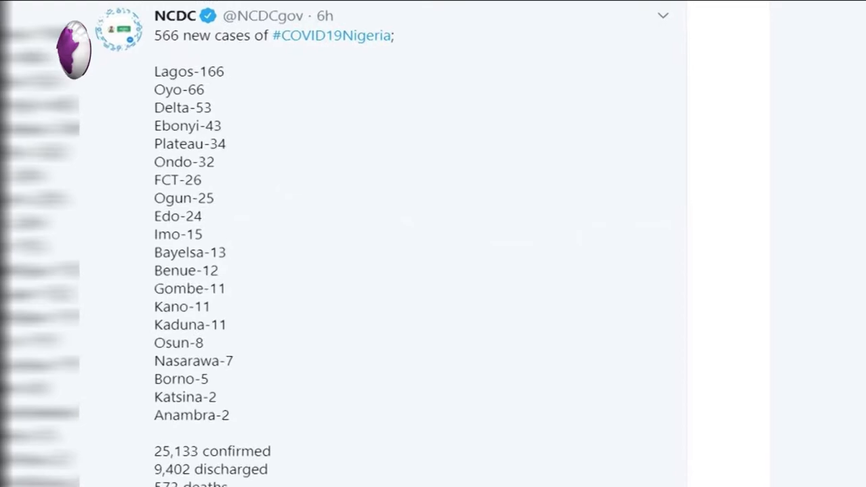
scroll("down", 3)
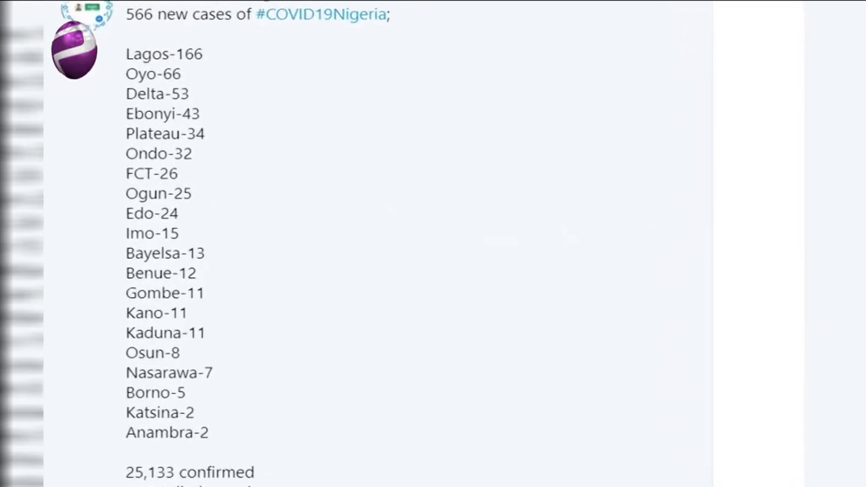
scroll("down", 3)
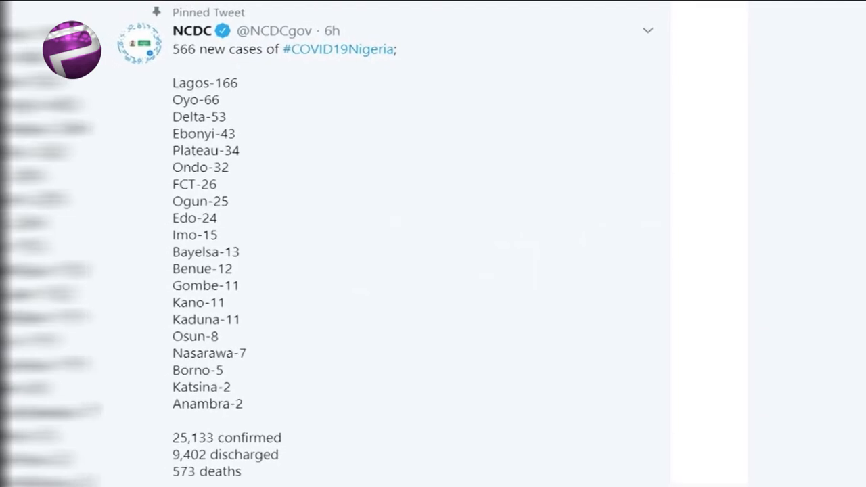
scroll("down", 3)
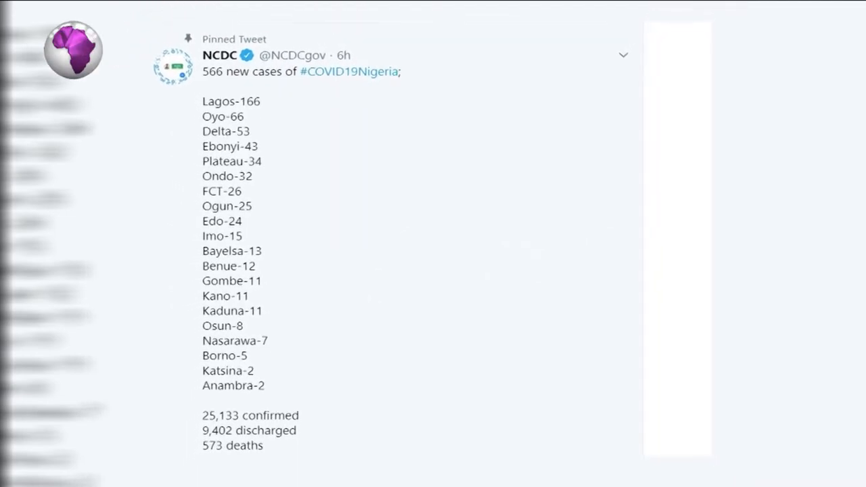
scroll("down", 3)
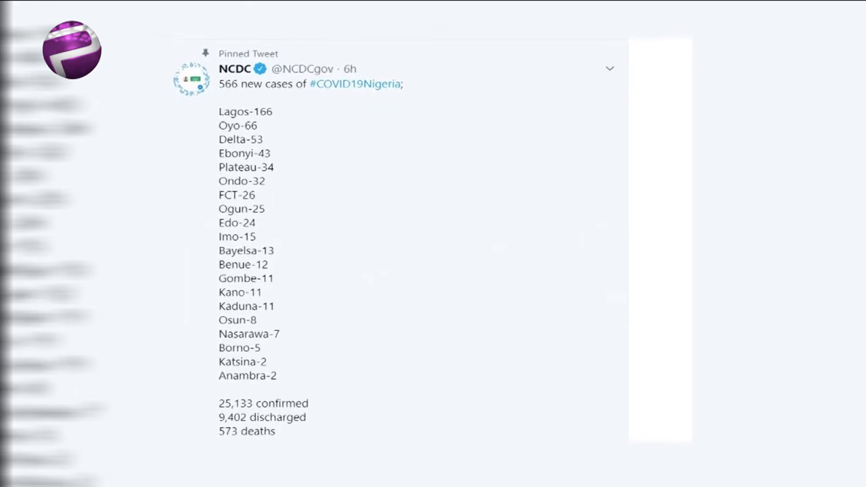